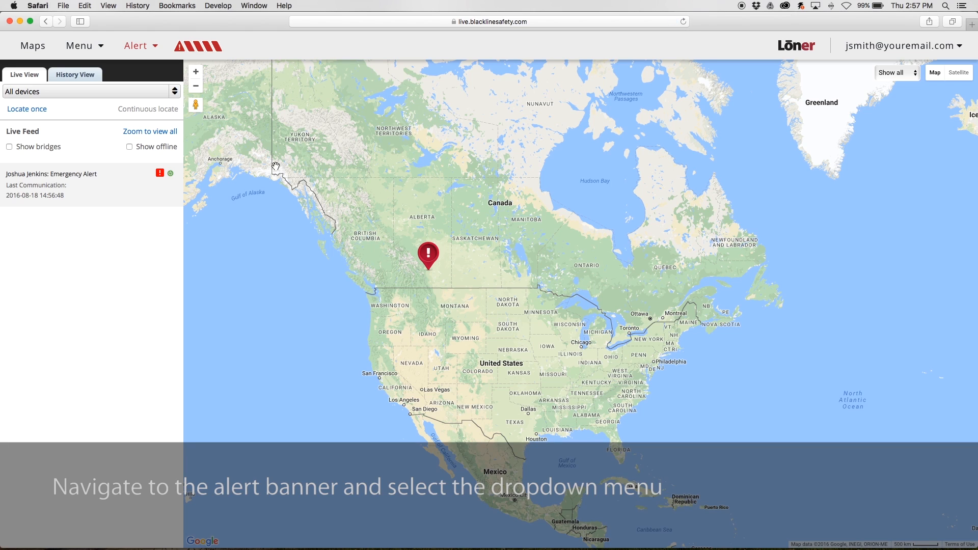
mouse_move(161, 65)
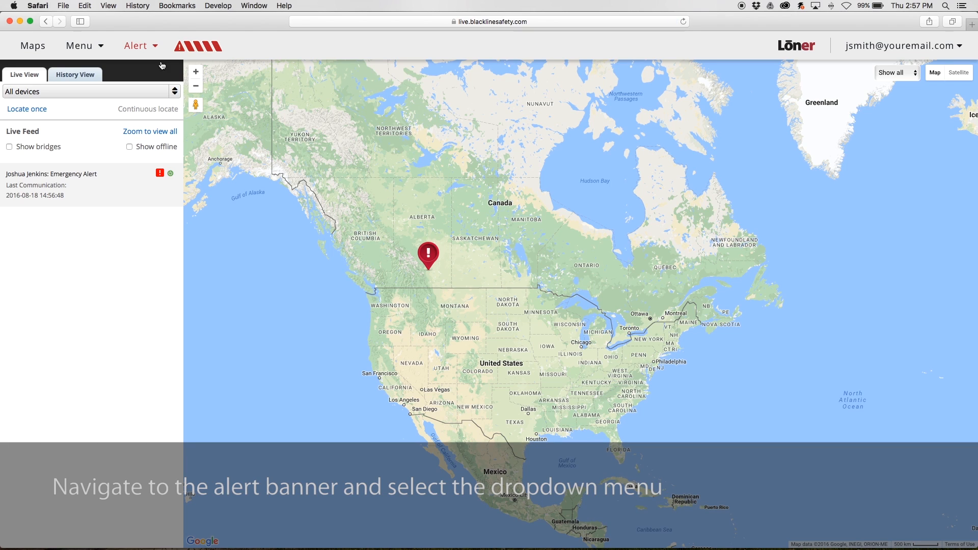
mouse_move(140, 45)
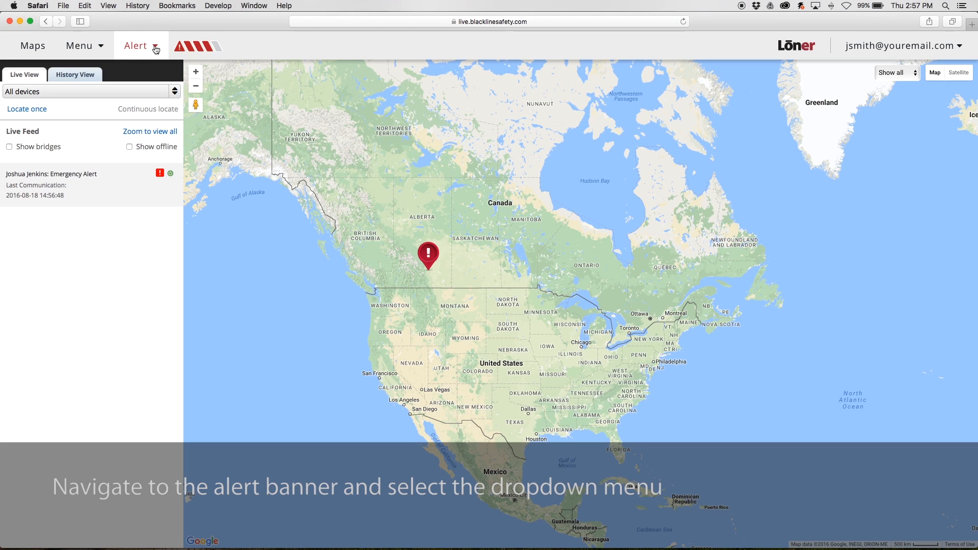
left_click(136, 46)
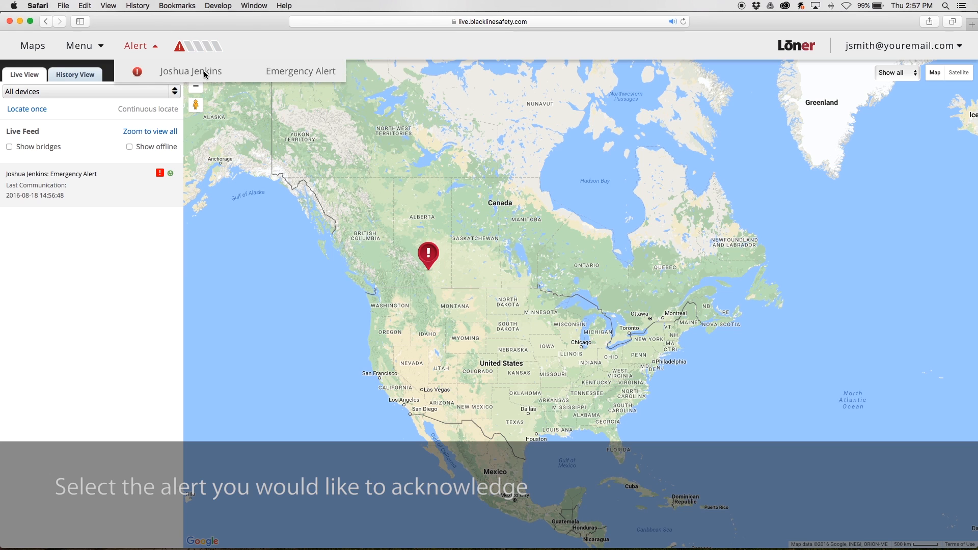
left_click(191, 70)
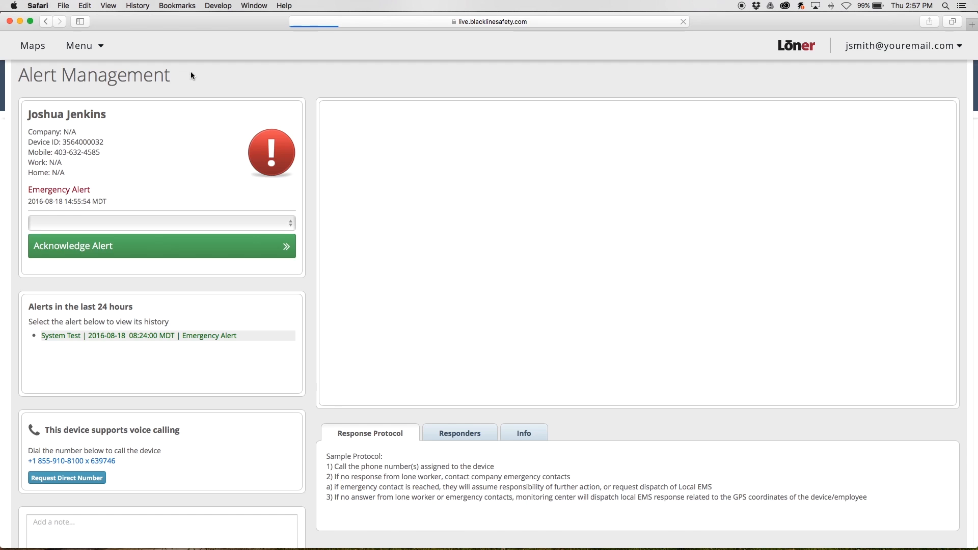
Step: Acknowledge the emergency alert and confirm with Yes
left_click(161, 246)
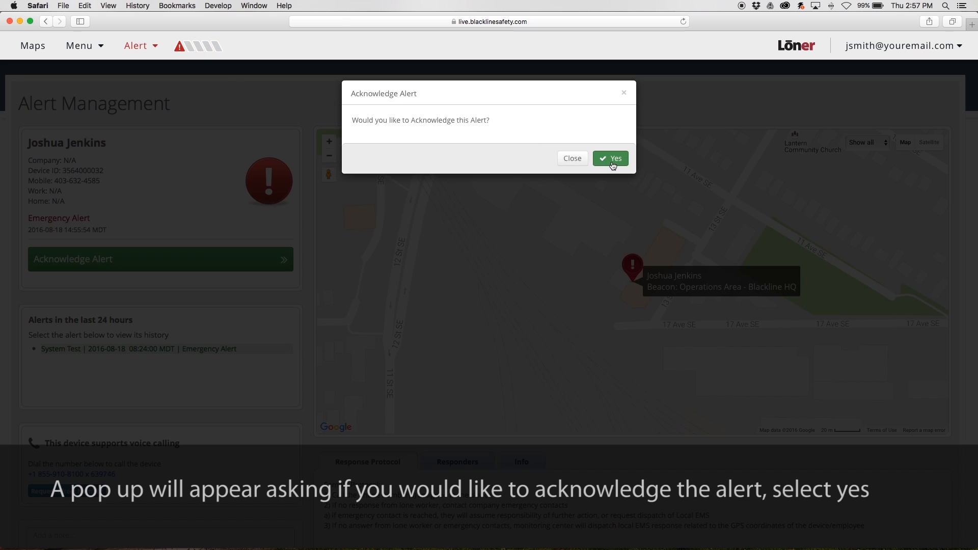
left_click(610, 159)
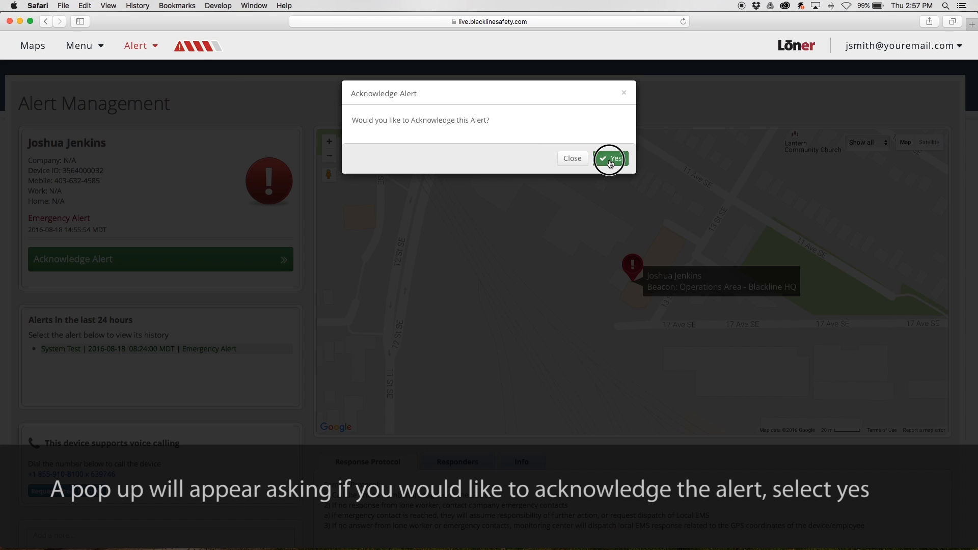
left_click(612, 159)
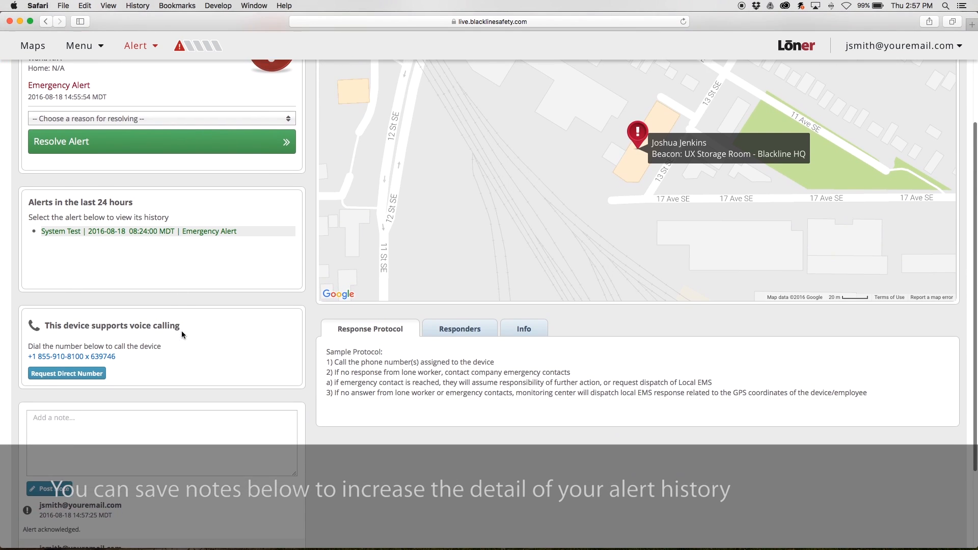
Step: Add the note 'Joshua is ok' to the alert history
scroll("down", 3)
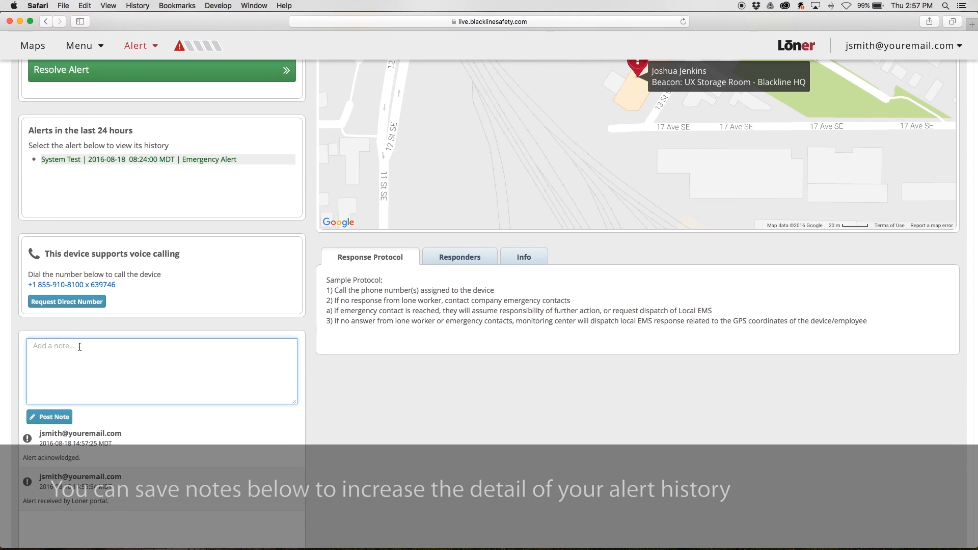
type("Joshua is ok")
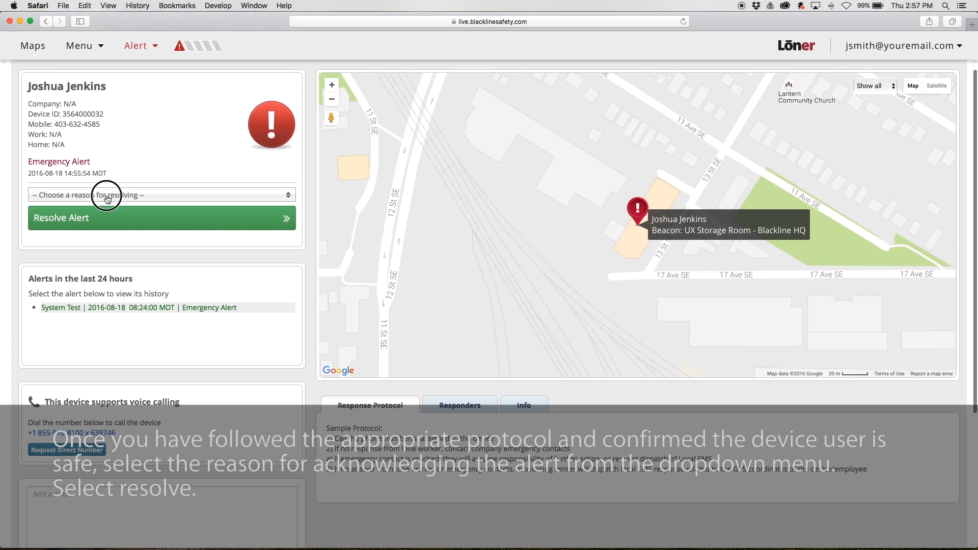
Step: Resolve the alert with reason False Alert without Dispatch
left_click(161, 195)
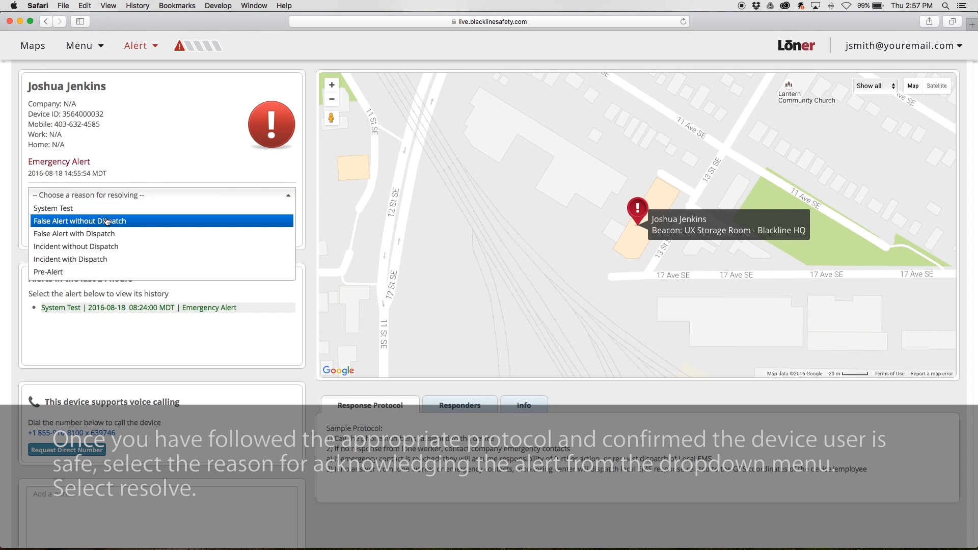
left_click(80, 221)
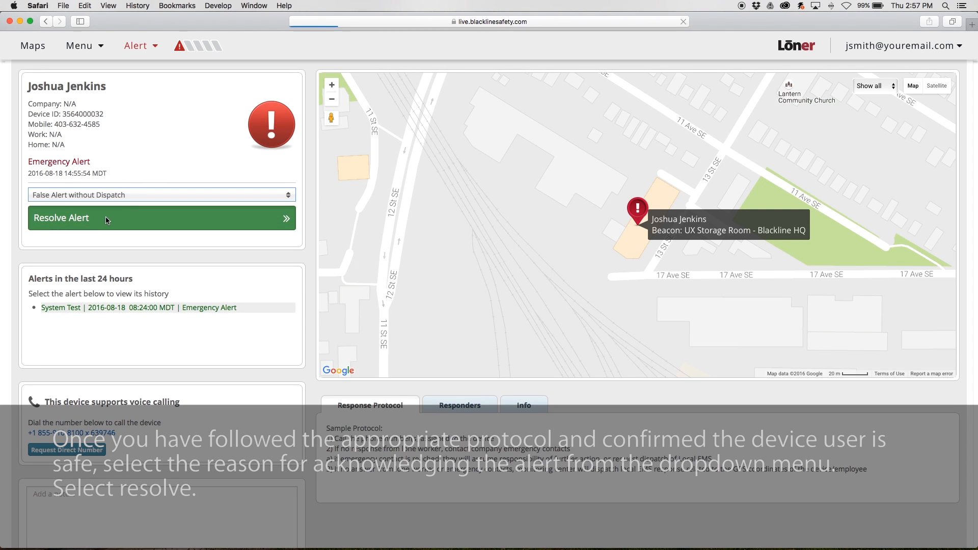
left_click(160, 218)
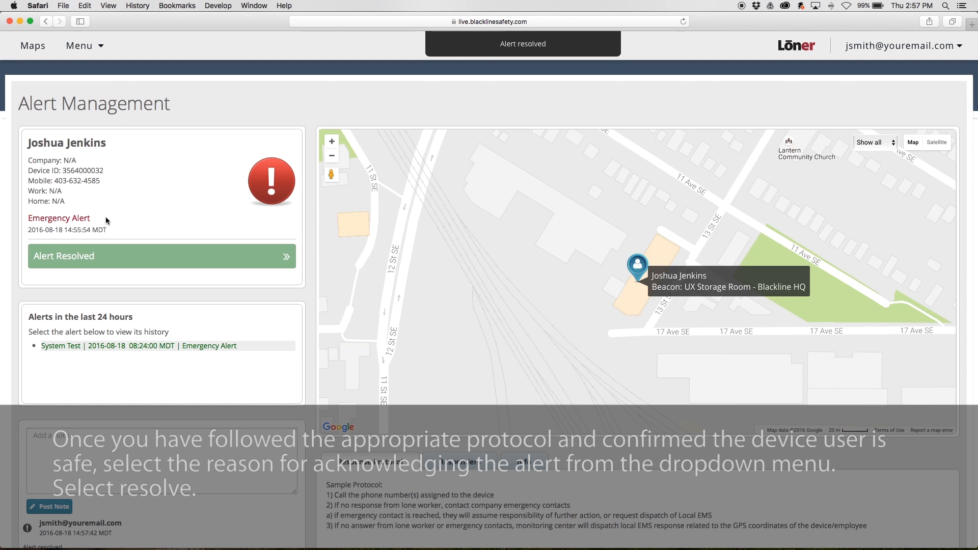